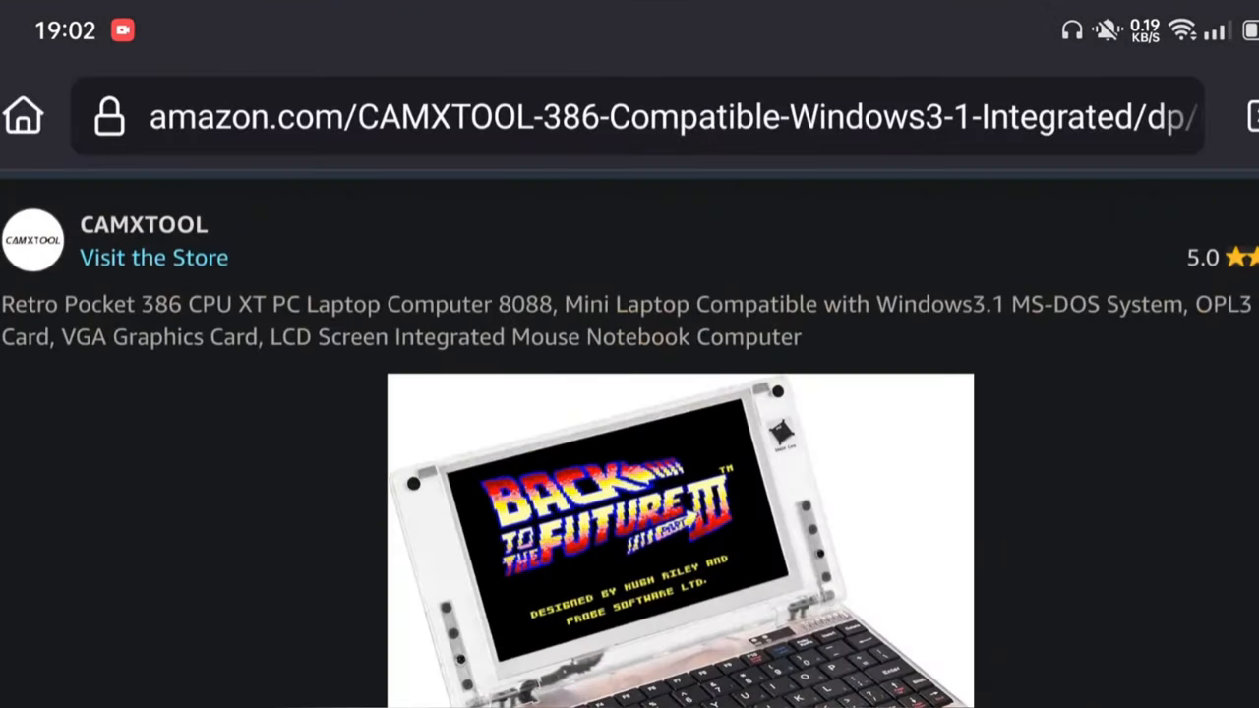
scroll(up, 3)
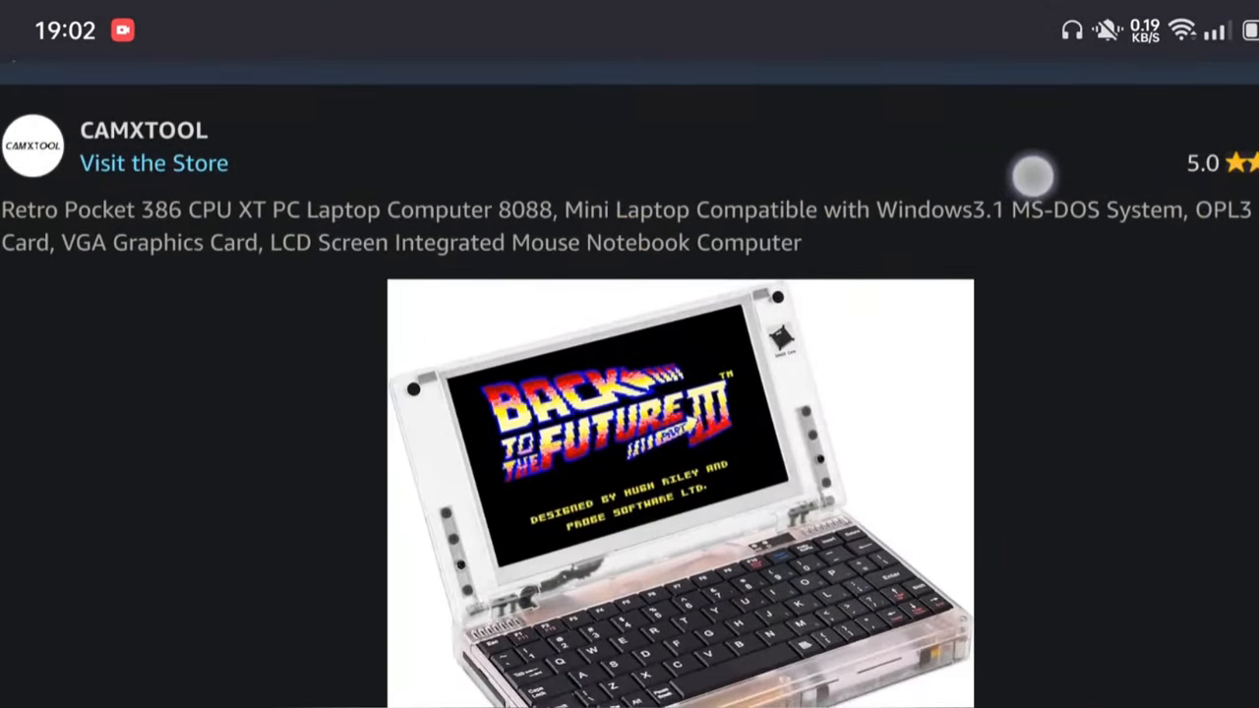
scroll(up, 3)
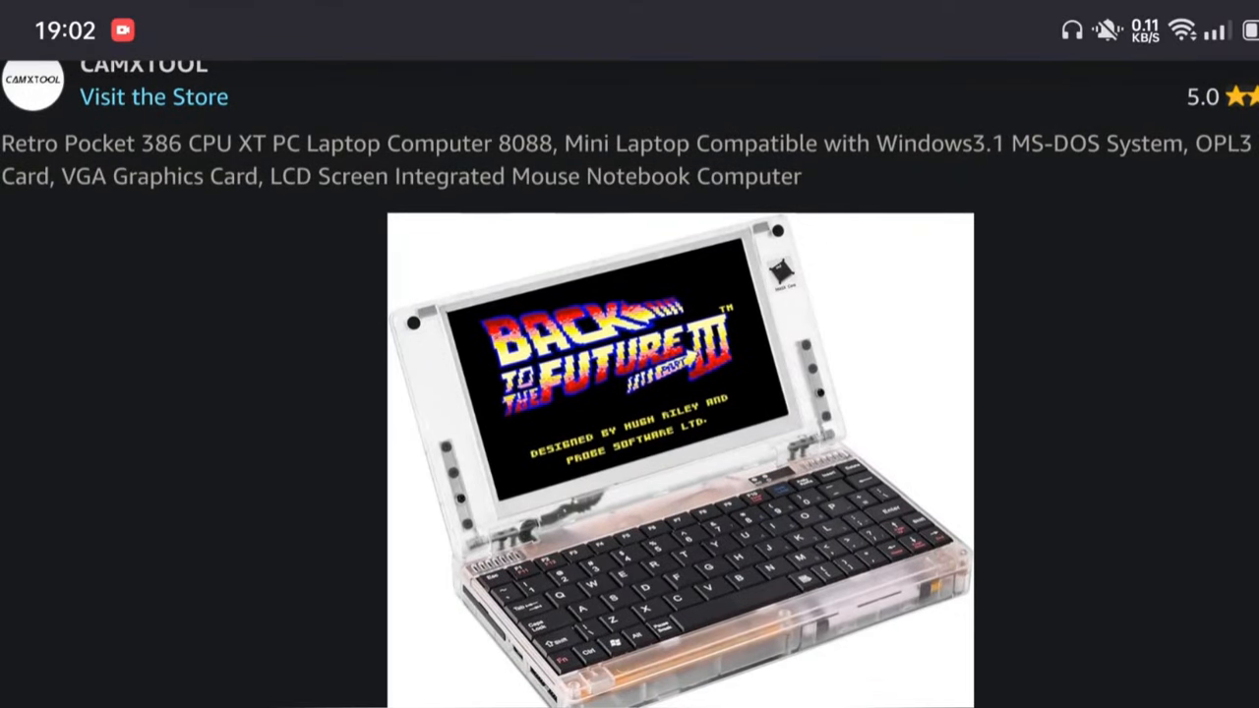
scroll(up, 3)
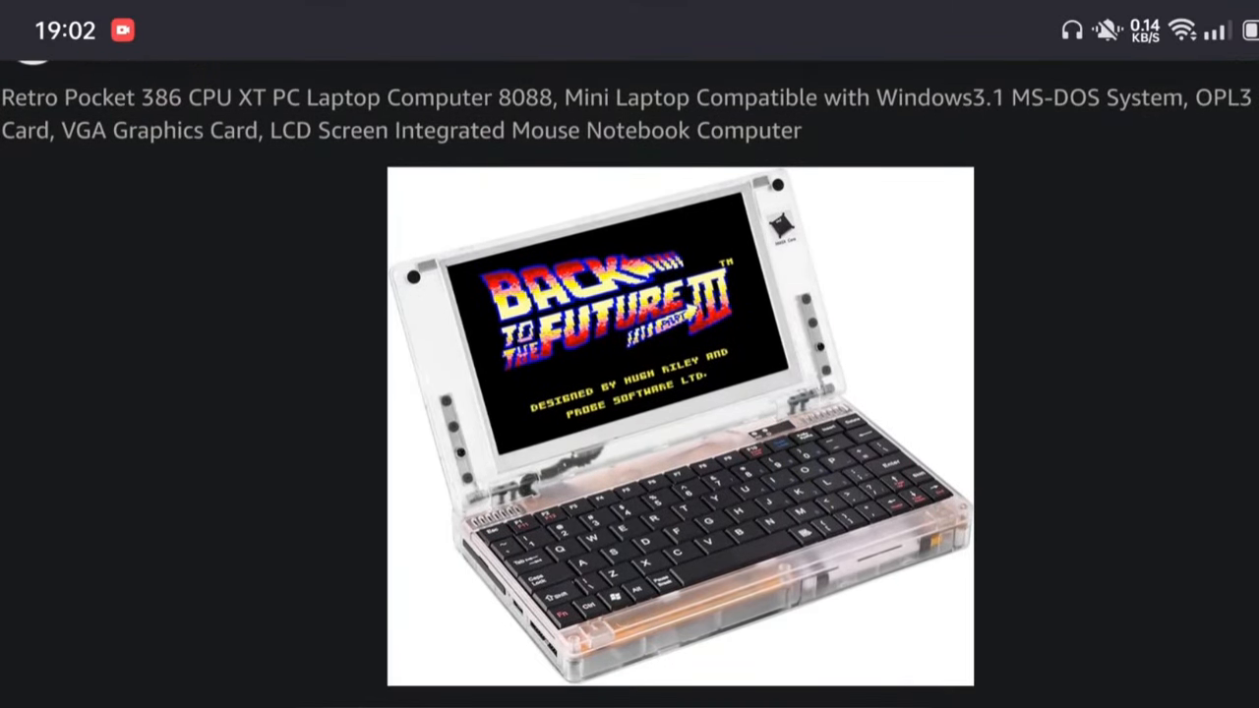
scroll(down, 3)
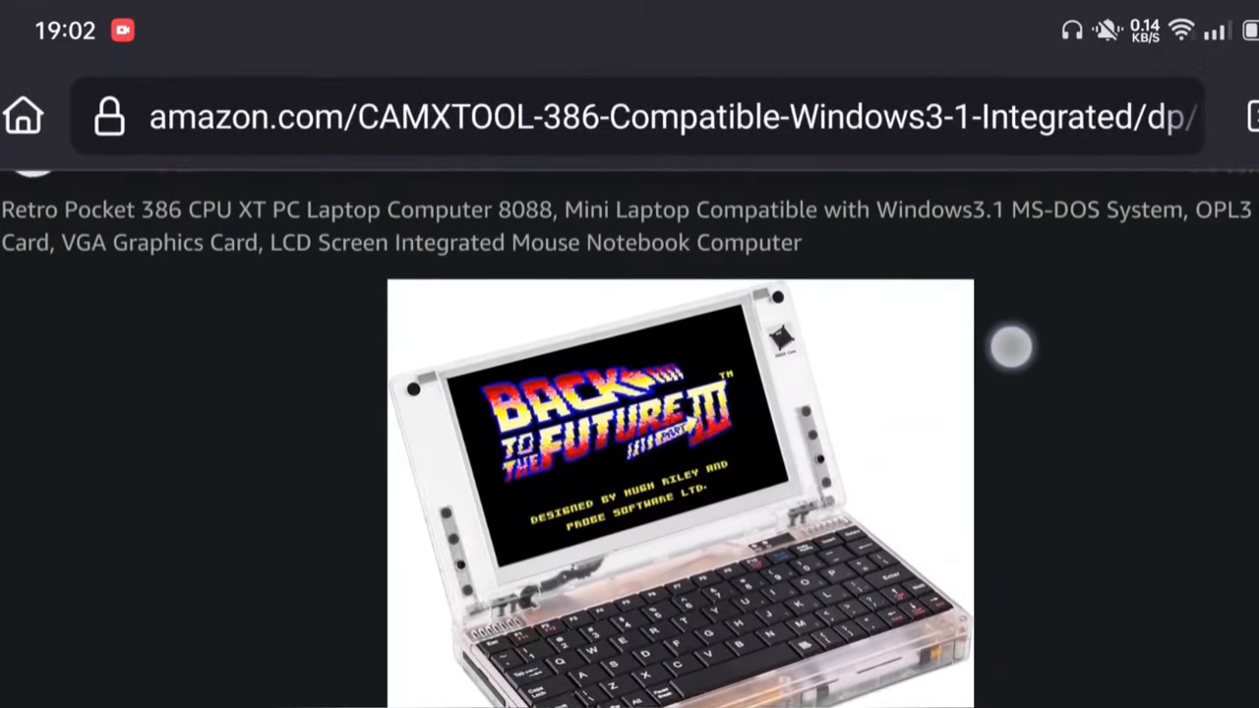
scroll(up, 3)
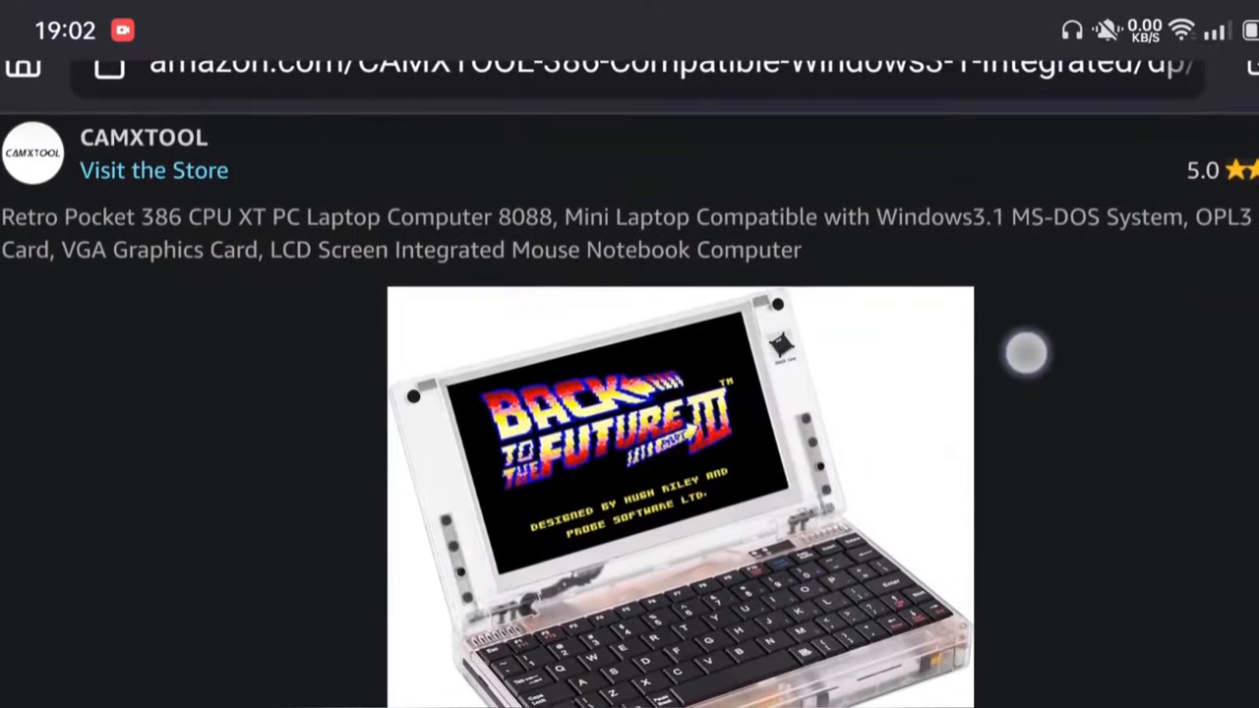
scroll(up, 3)
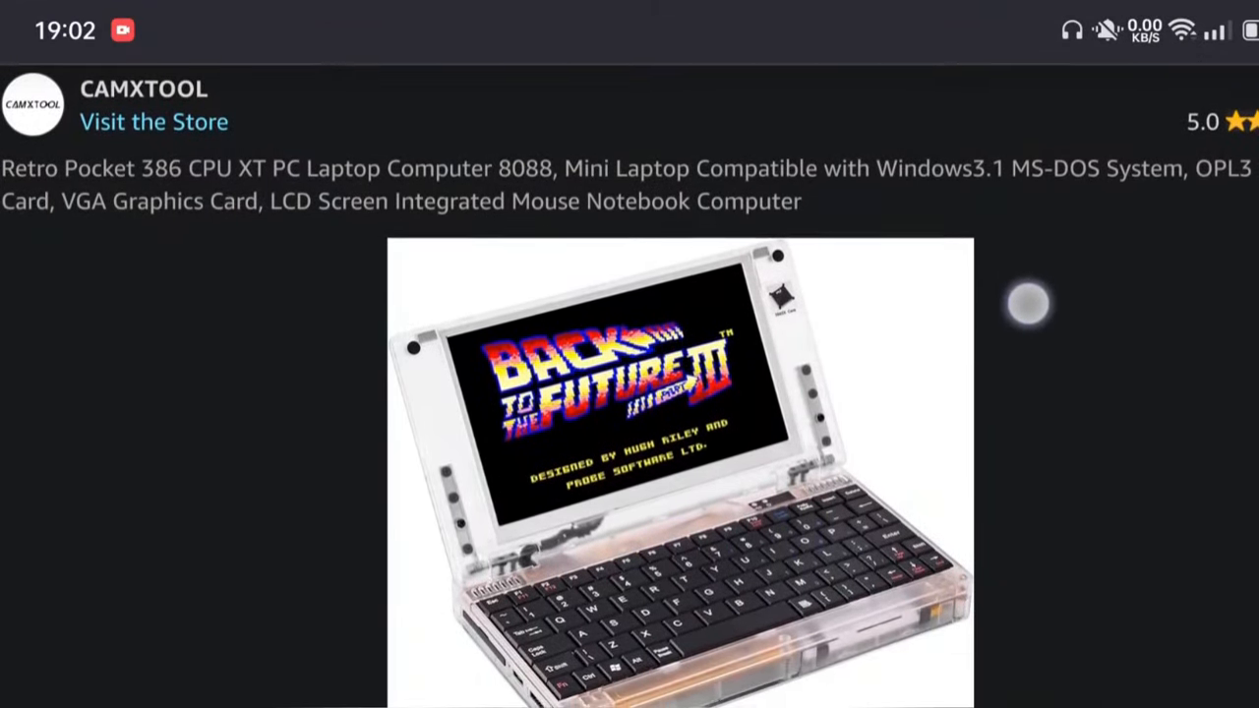